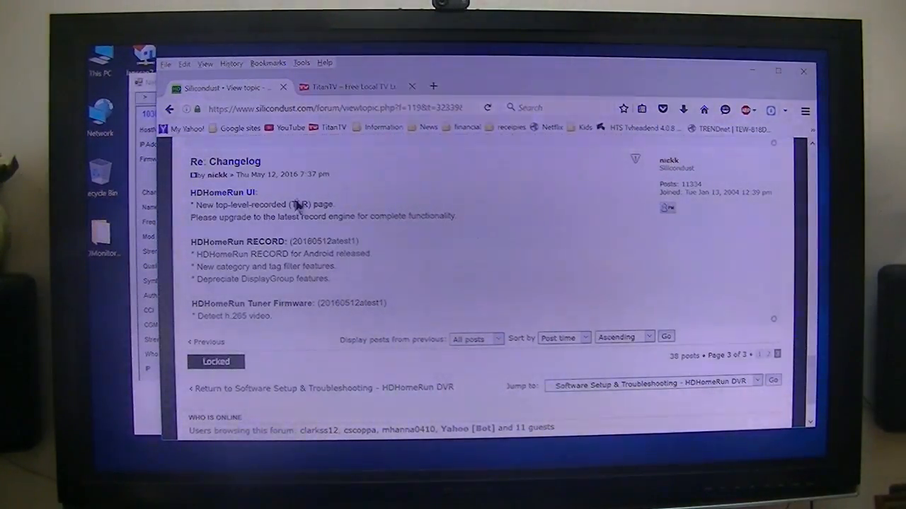
mouse_move(315, 218)
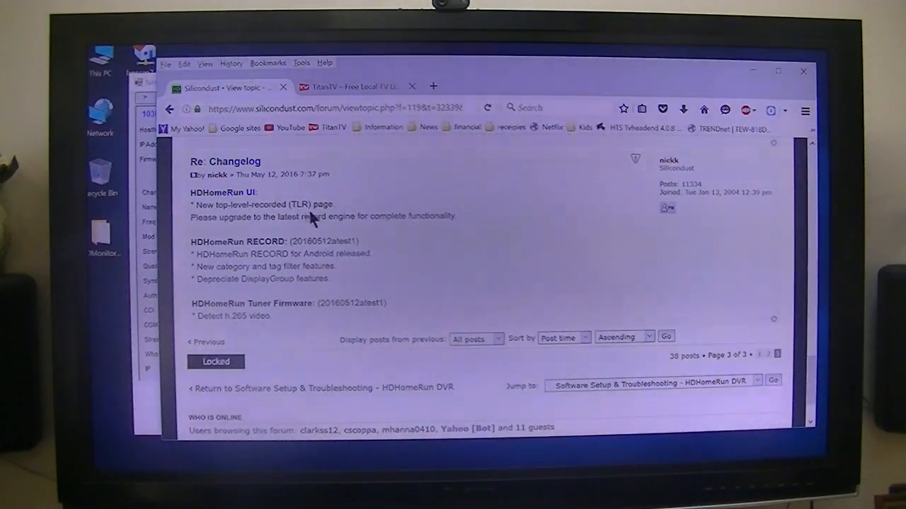
mouse_move(329, 232)
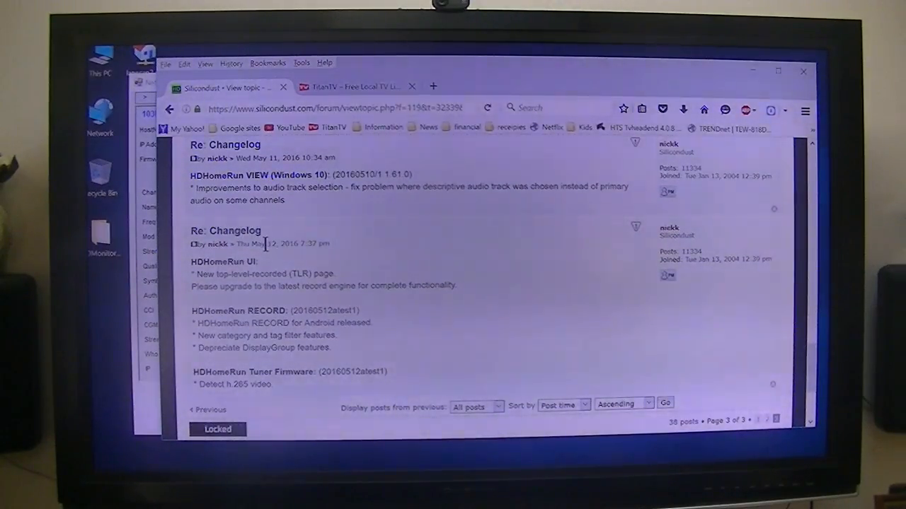
mouse_move(289, 269)
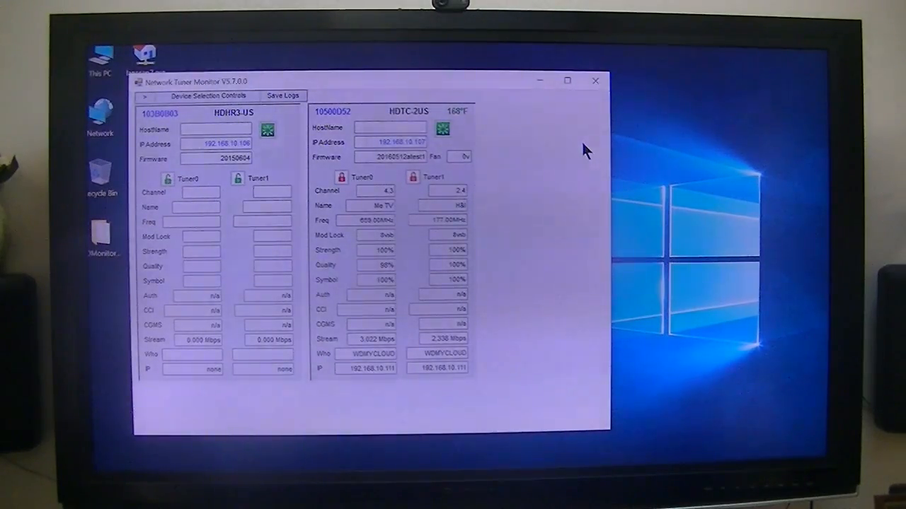
mouse_move(551, 166)
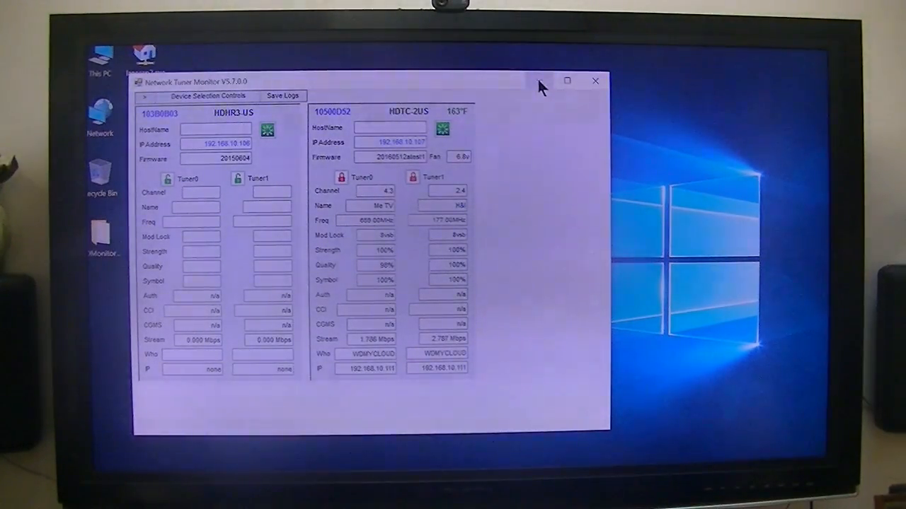
Minimize Network Tuner Monitor and launch HDHomeRun VIEW from the Start menu tile.
left_click(594, 80)
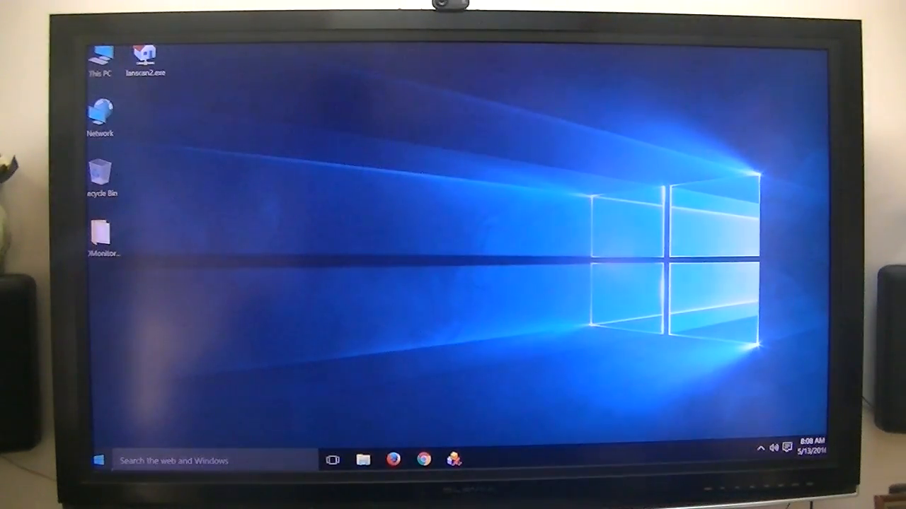
left_click(98, 459)
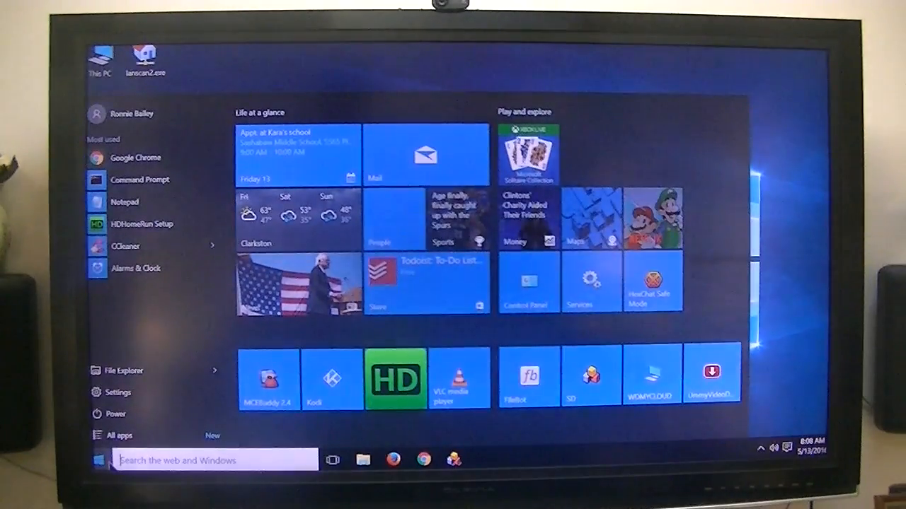
mouse_move(395, 380)
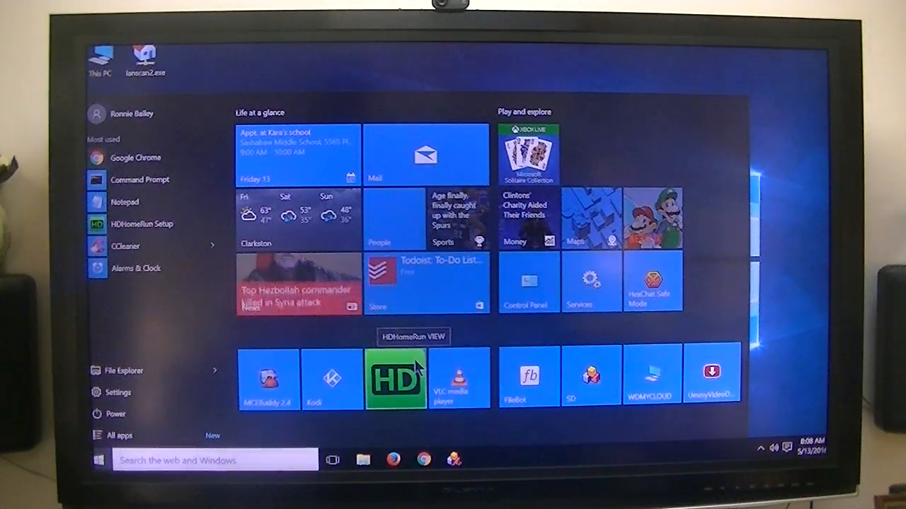
left_click(394, 380)
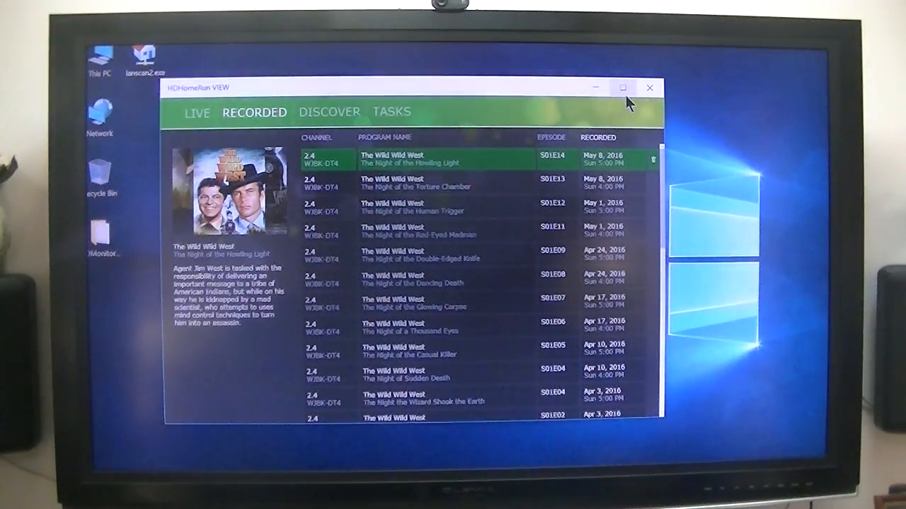
Maximize HDHomeRun VIEW, then cancel deleting The Night of the Howling Light recording.
left_click(621, 88)
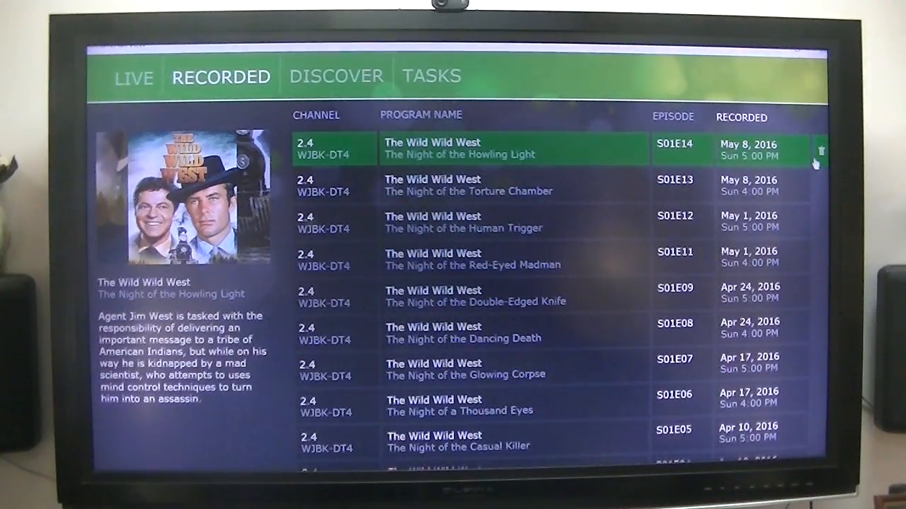
left_click(819, 148)
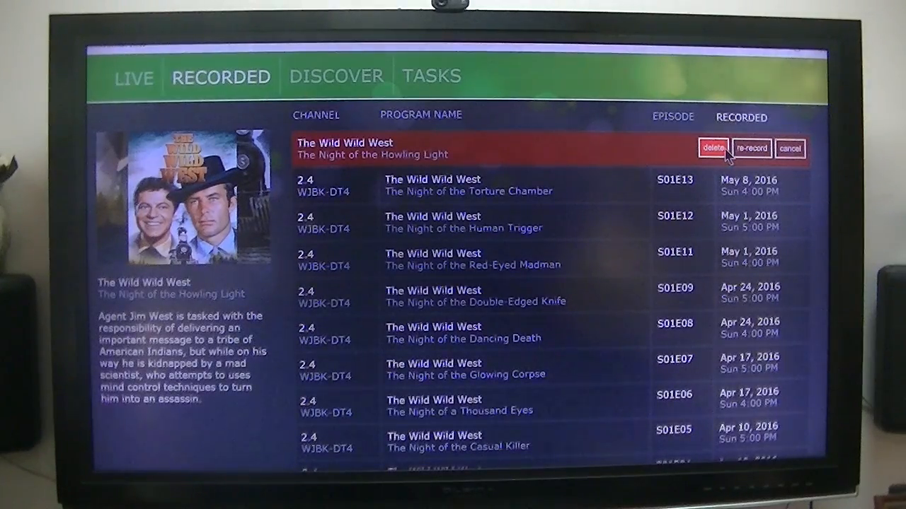
mouse_move(751, 149)
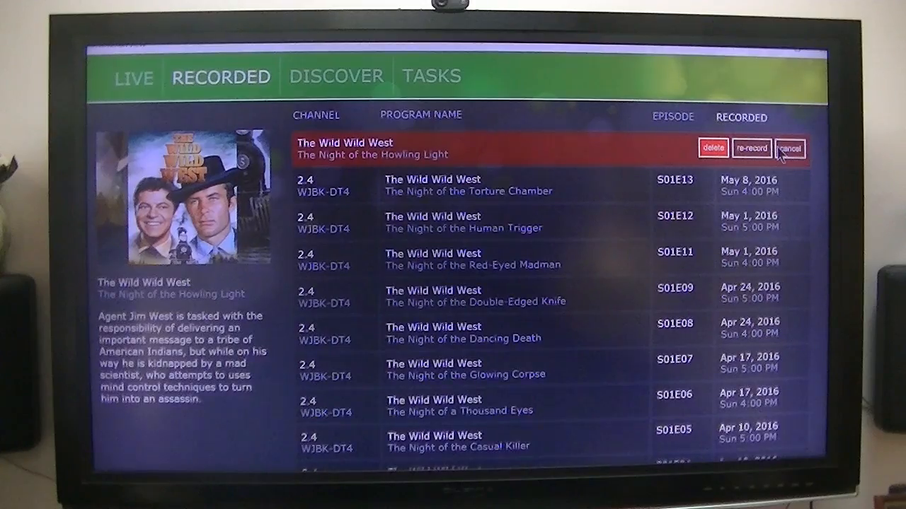
left_click(789, 149)
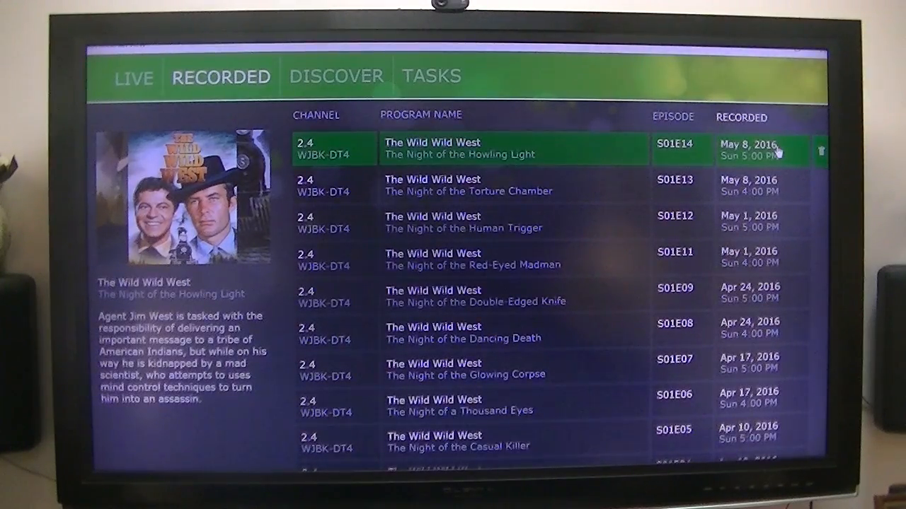
mouse_move(782, 49)
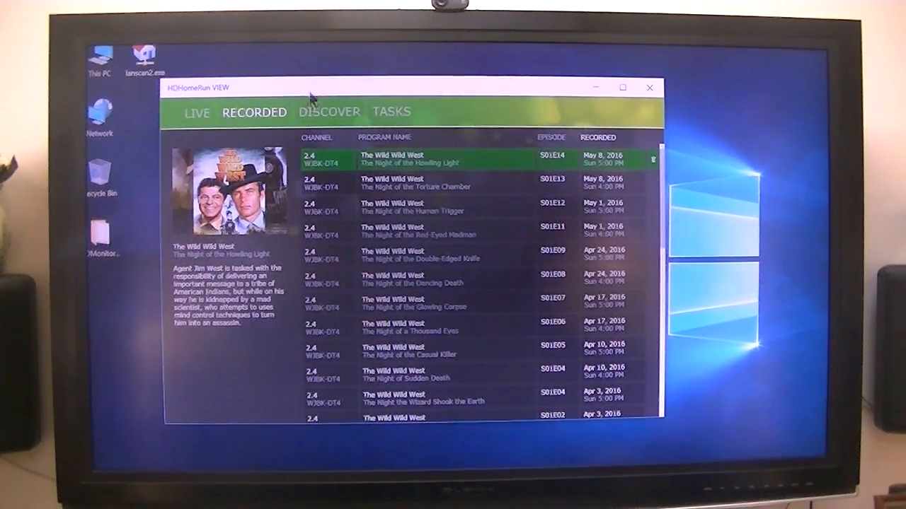
mouse_move(343, 195)
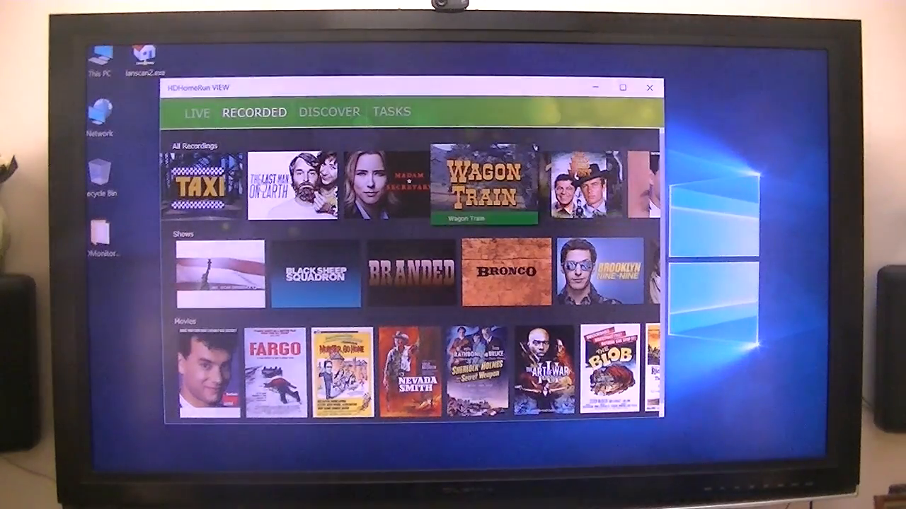
Scroll the All Recordings row right past Wagon Train to Have Gun, Will Travel.
scroll("right", 3)
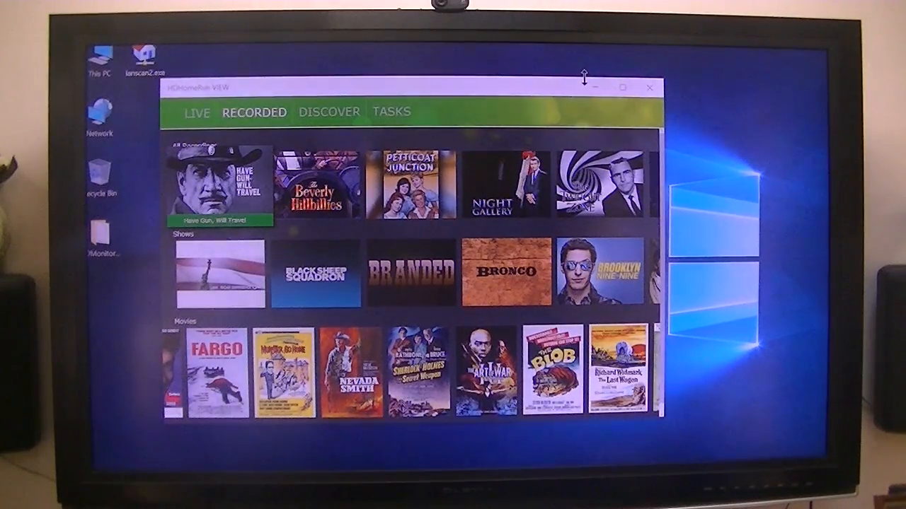
Minimize both HDHomeRun VIEW and Network Tuner Monitor to clear the desktop.
left_click(649, 85)
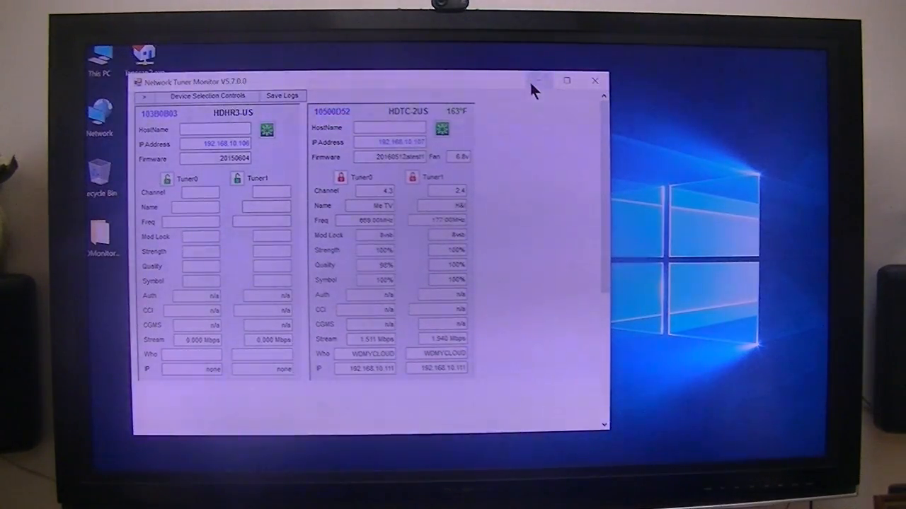
left_click(594, 80)
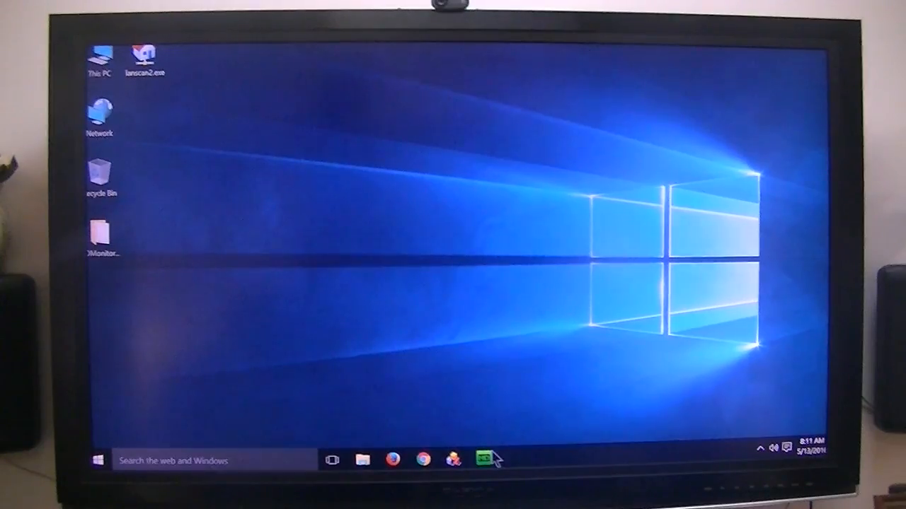
Restore HDHomeRun VIEW from the taskbar and select an item on the recordings overview.
left_click(483, 459)
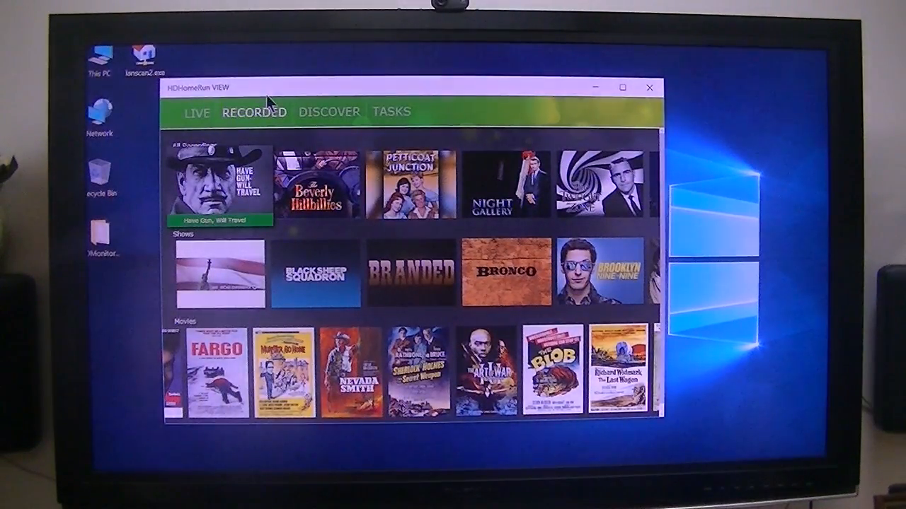
mouse_move(314, 85)
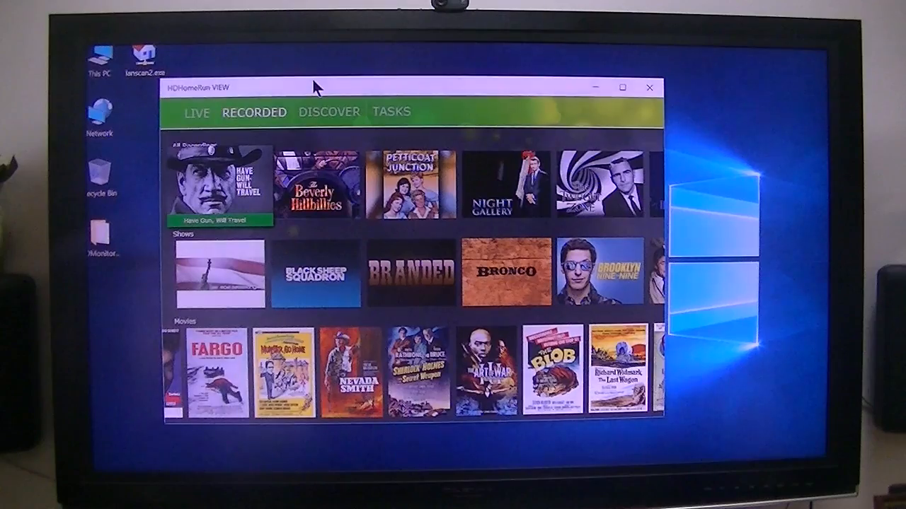
left_click(218, 184)
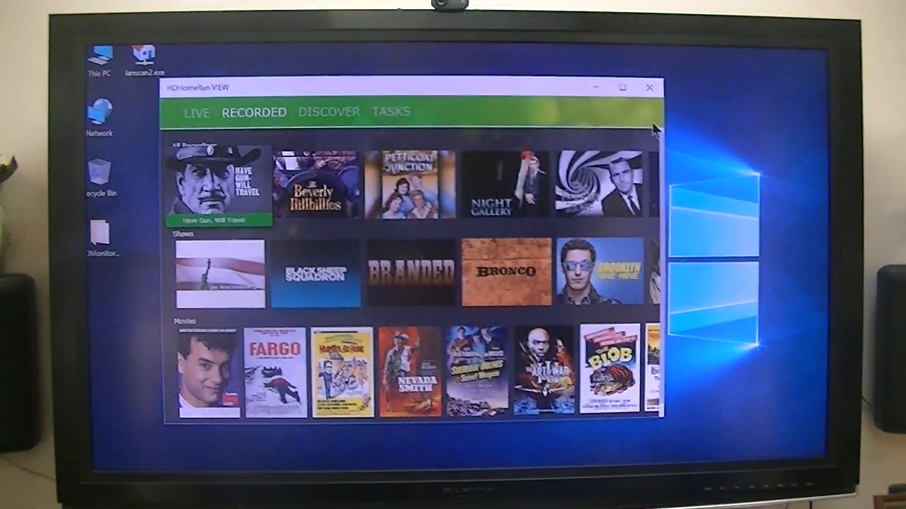
mouse_move(648, 87)
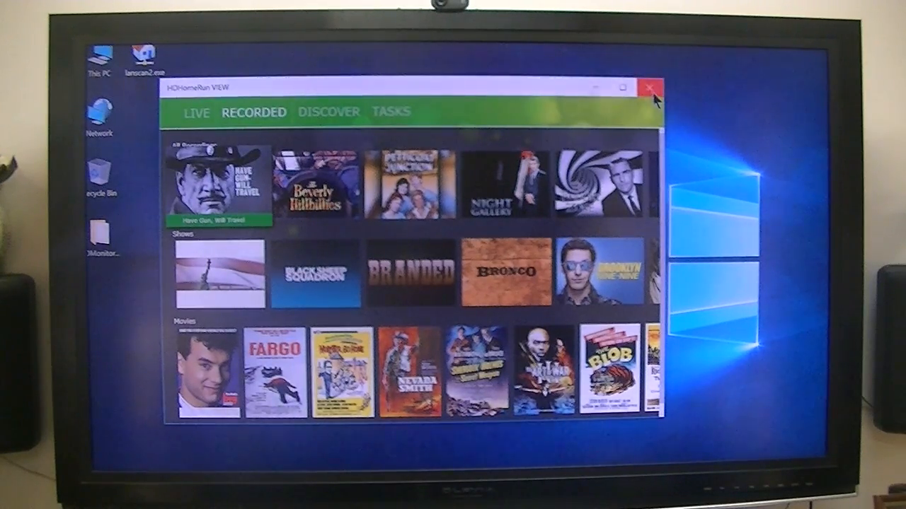
Close HDHomeRun VIEW to reveal the Silicondust Changelog page in Firefox.
left_click(652, 86)
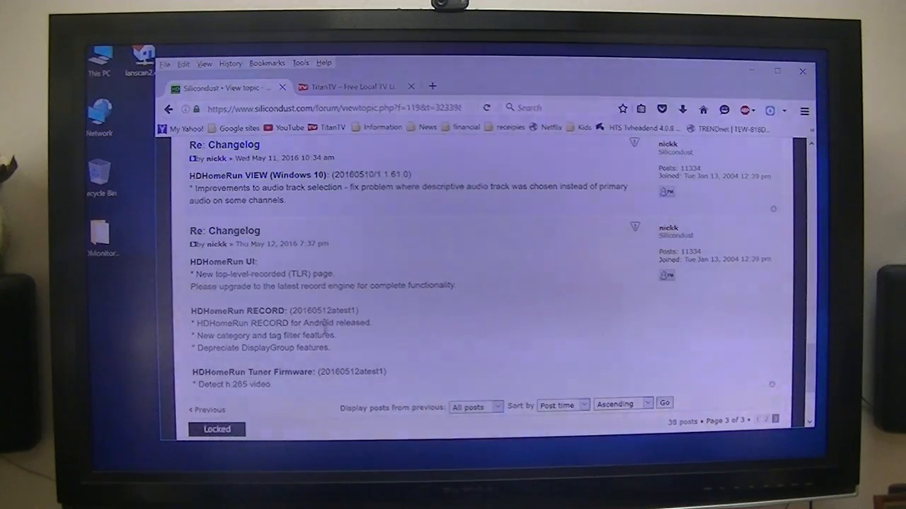
mouse_move(346, 347)
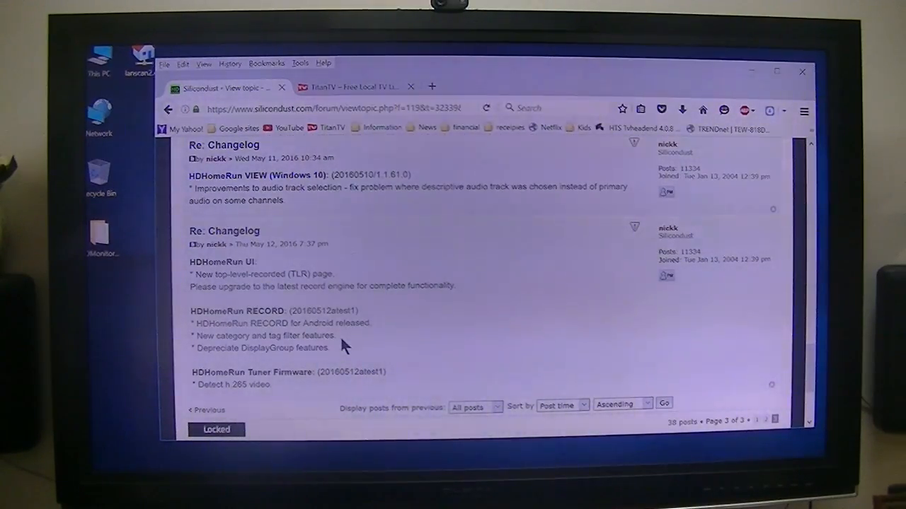
Scroll to the Changelog topic's footer with the locked thread and who-is-online list.
scroll("down", 3)
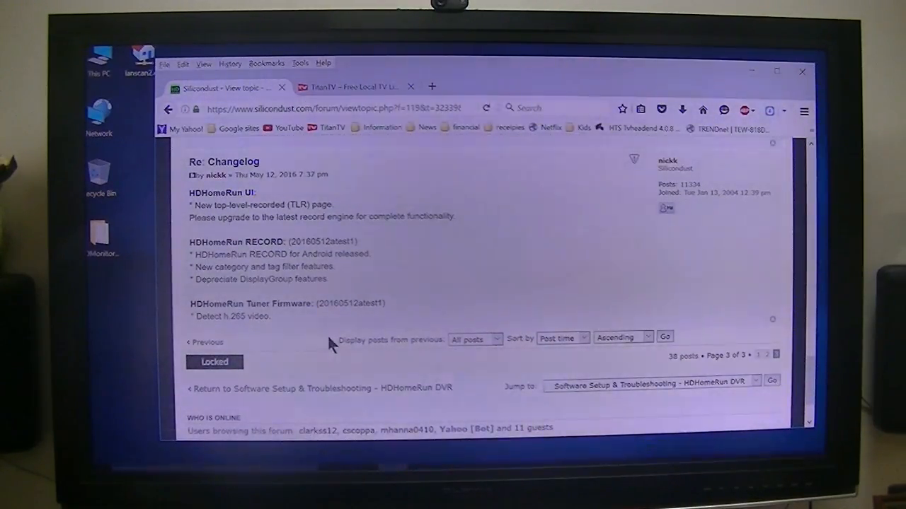
mouse_move(573, 230)
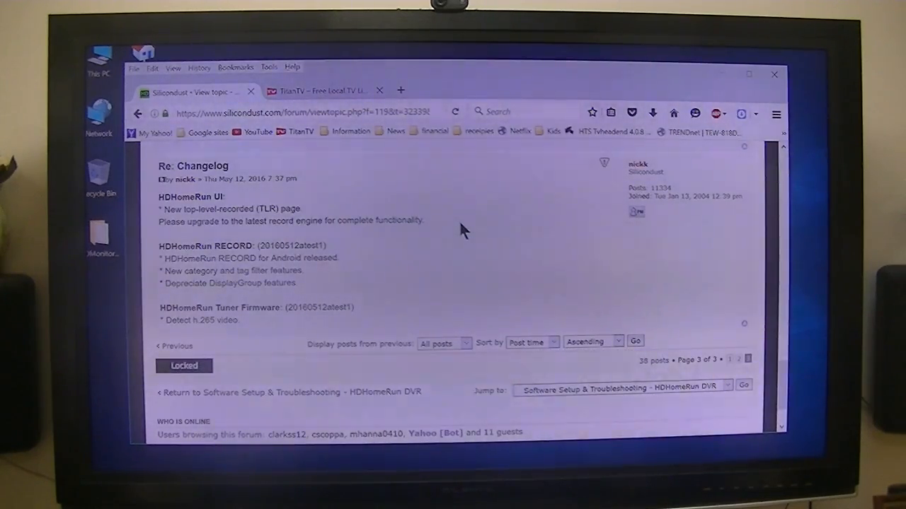
mouse_move(513, 259)
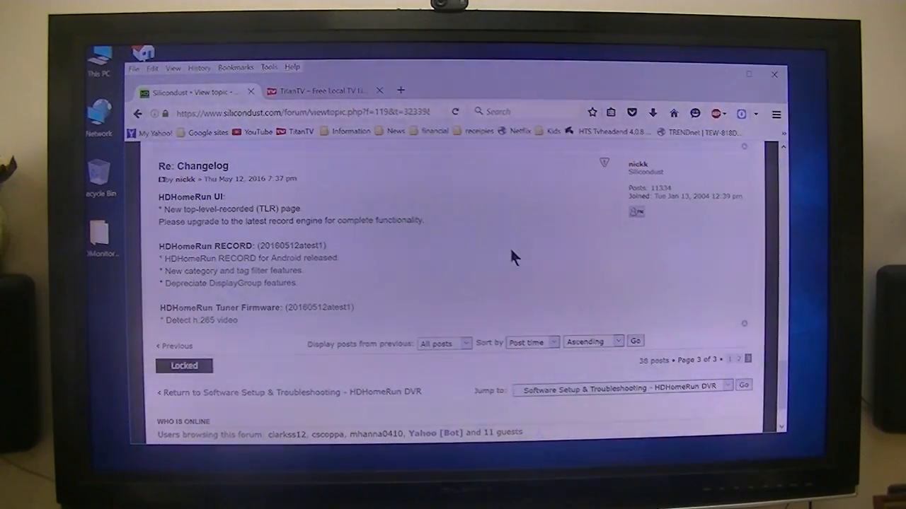
mouse_move(508, 250)
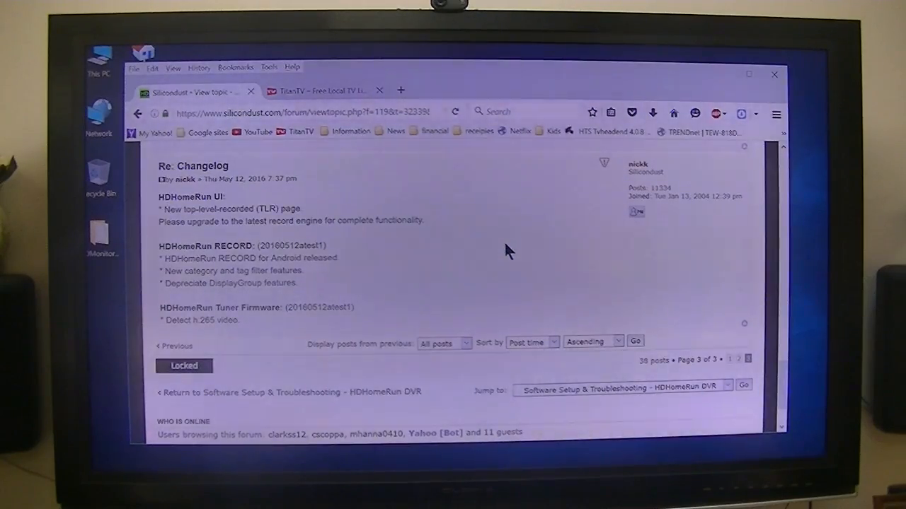